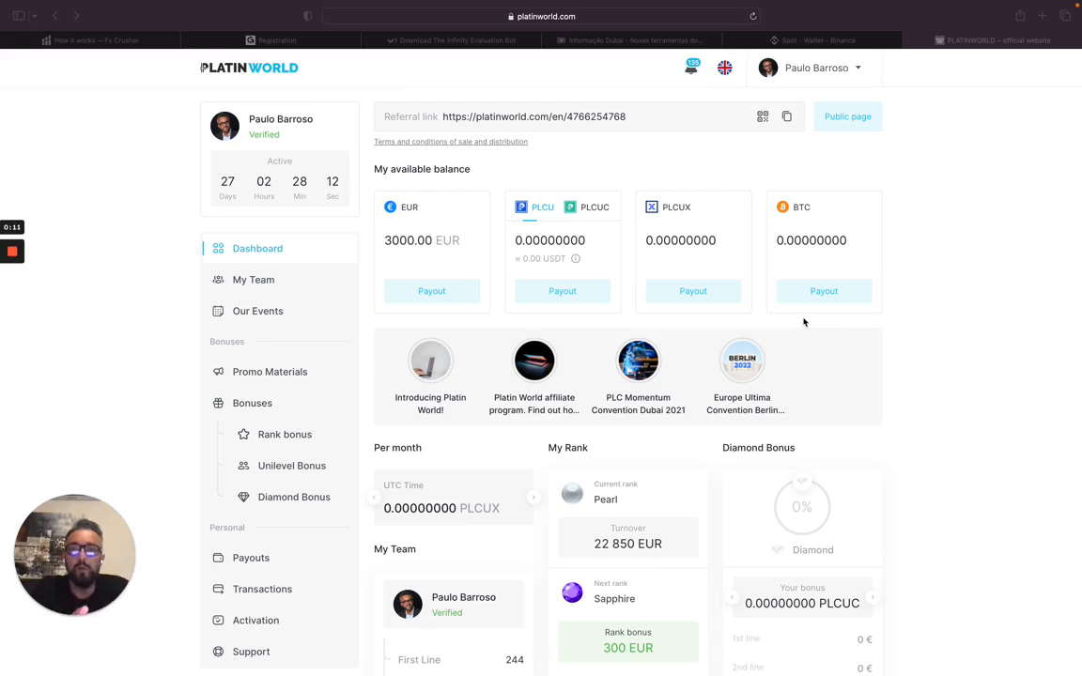
pyautogui.moveTo(397, 250)
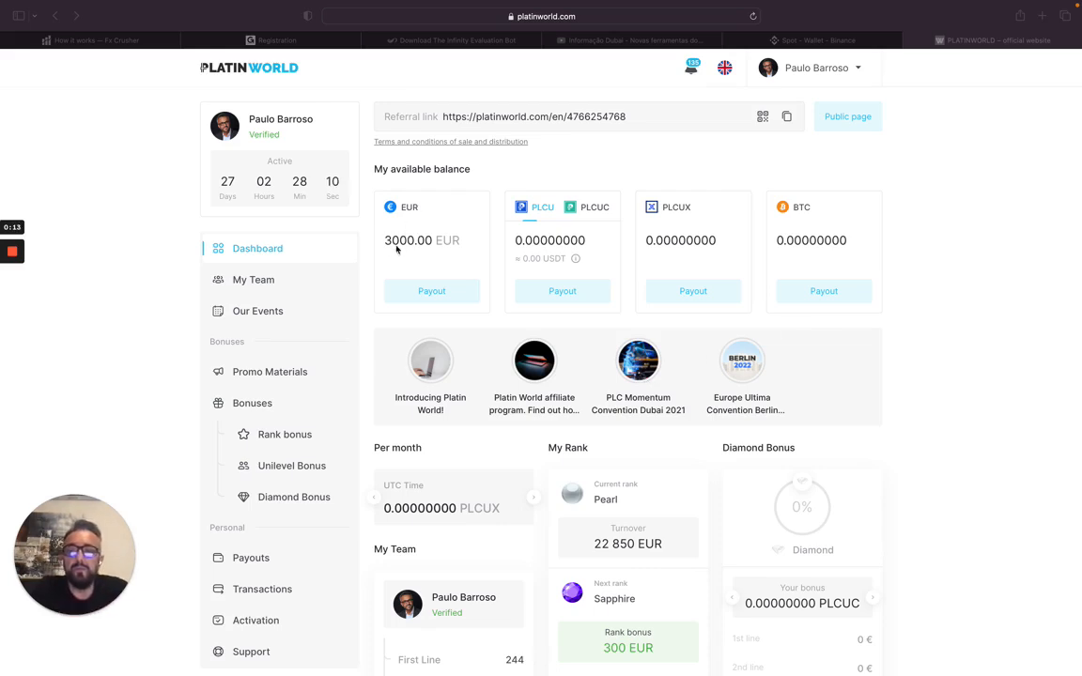
pyautogui.moveTo(464, 243)
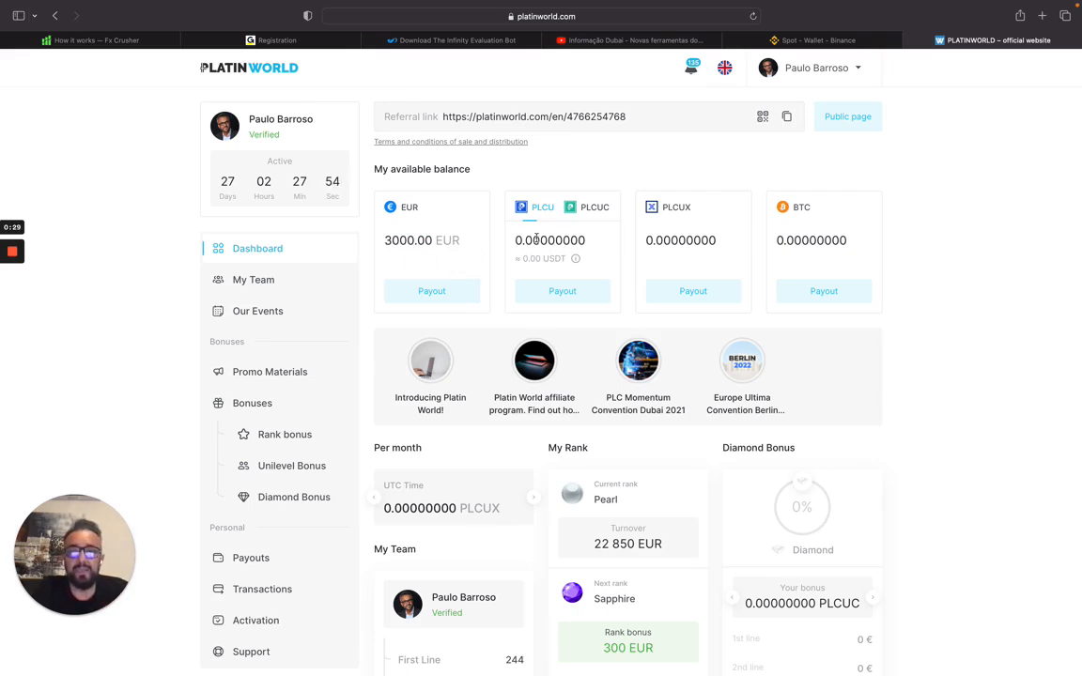
pyautogui.moveTo(496, 220)
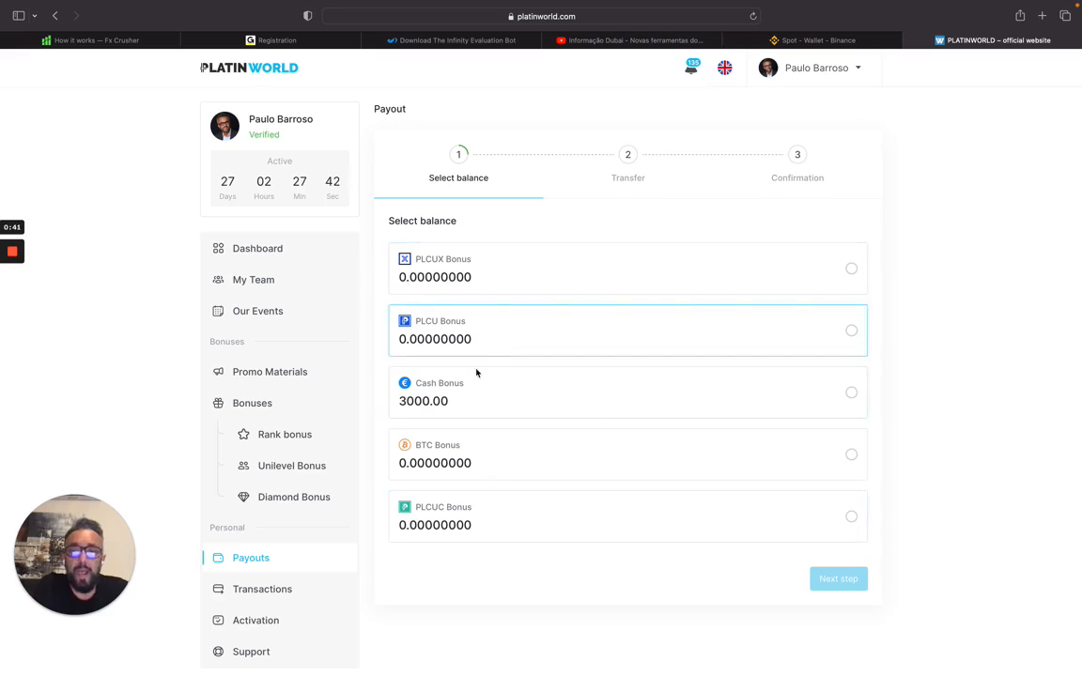
# Pick the 3000.00 cash bonus, reach the USDT TRC-20 address step, and switch to Binance.
pyautogui.click(628, 393)
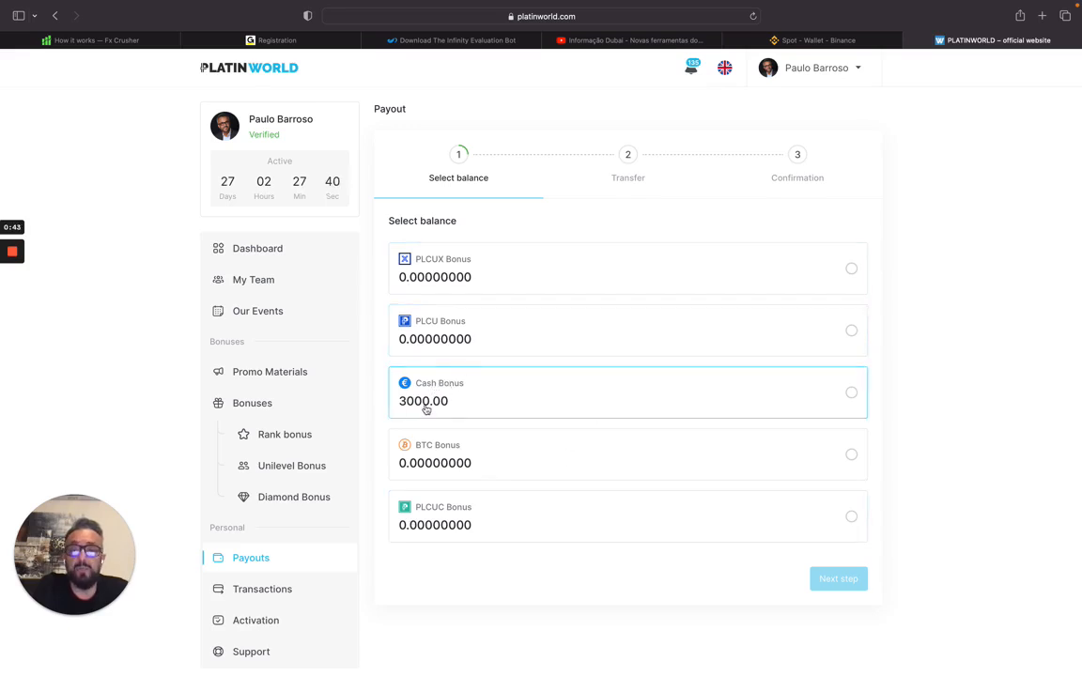
pyautogui.click(851, 393)
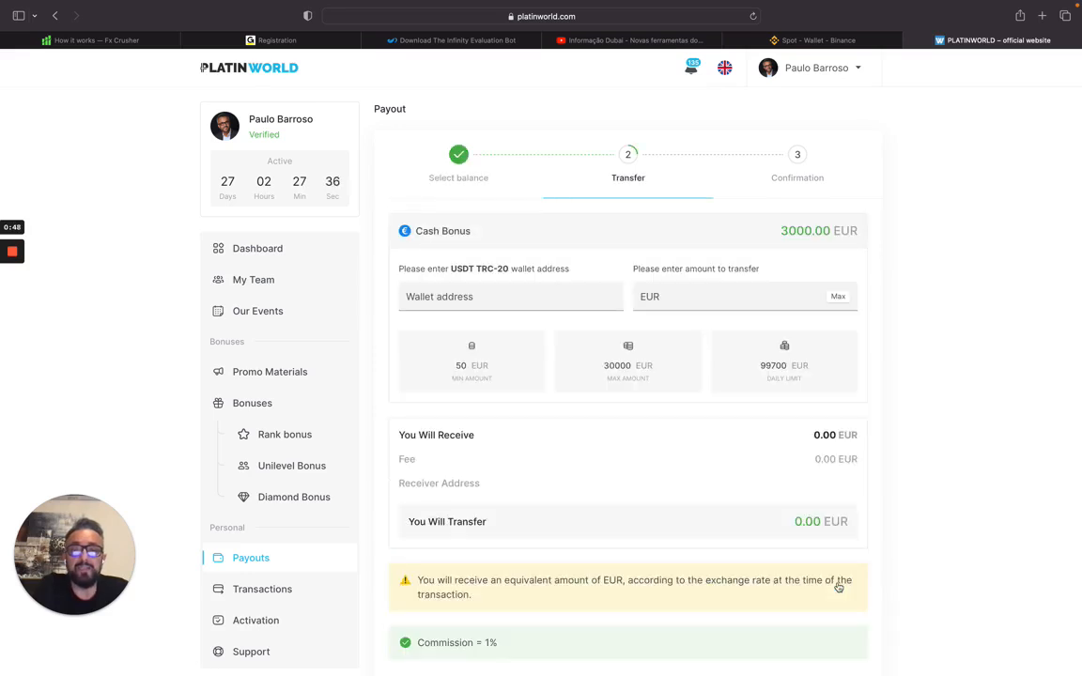
pyautogui.click(493, 297)
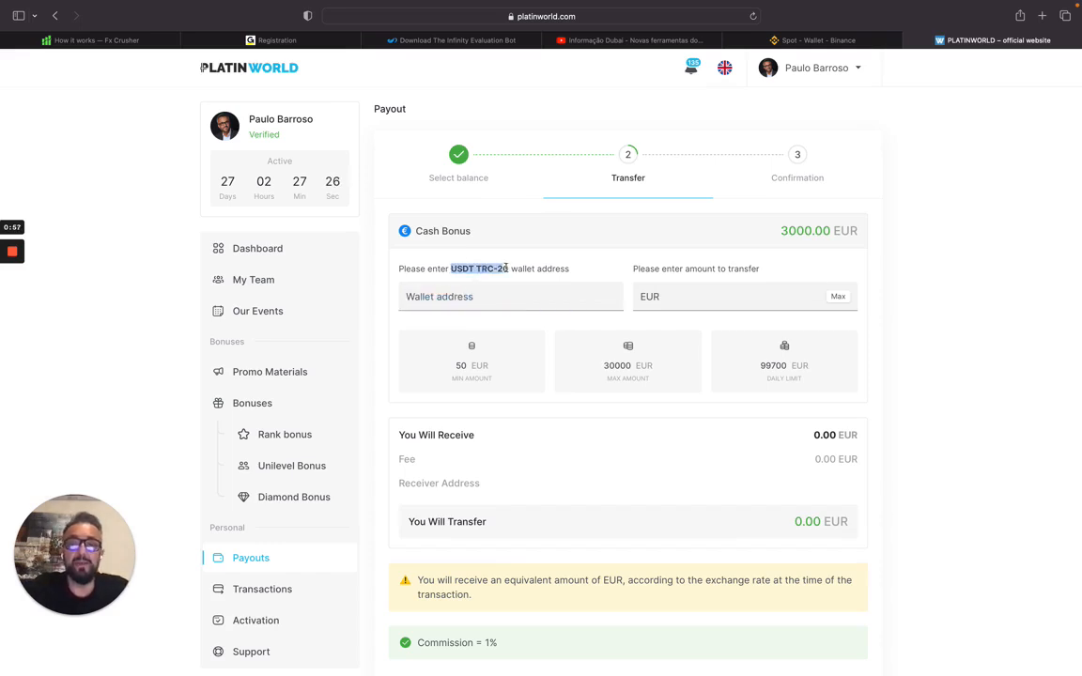
pyautogui.click(813, 40)
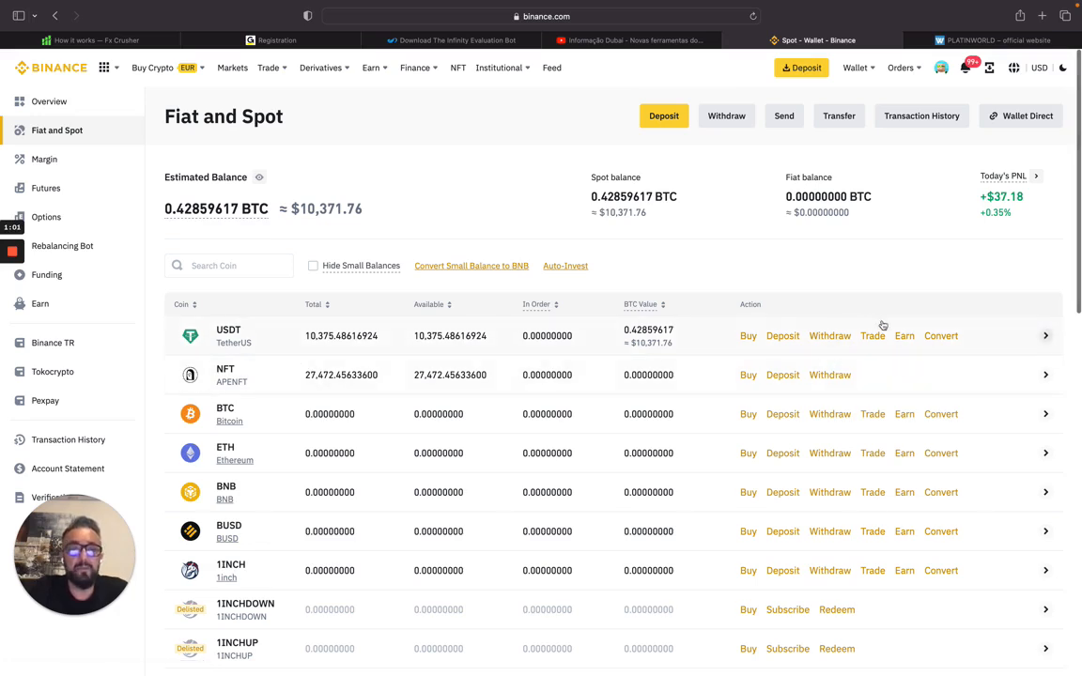
pyautogui.moveTo(247, 329)
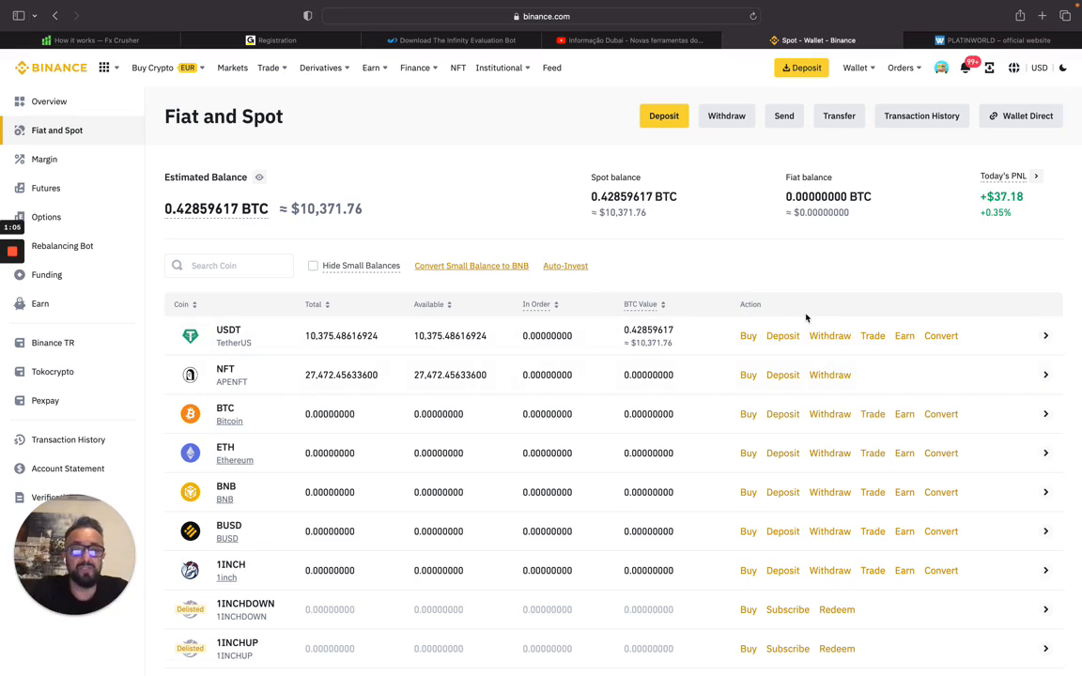
pyautogui.moveTo(831, 341)
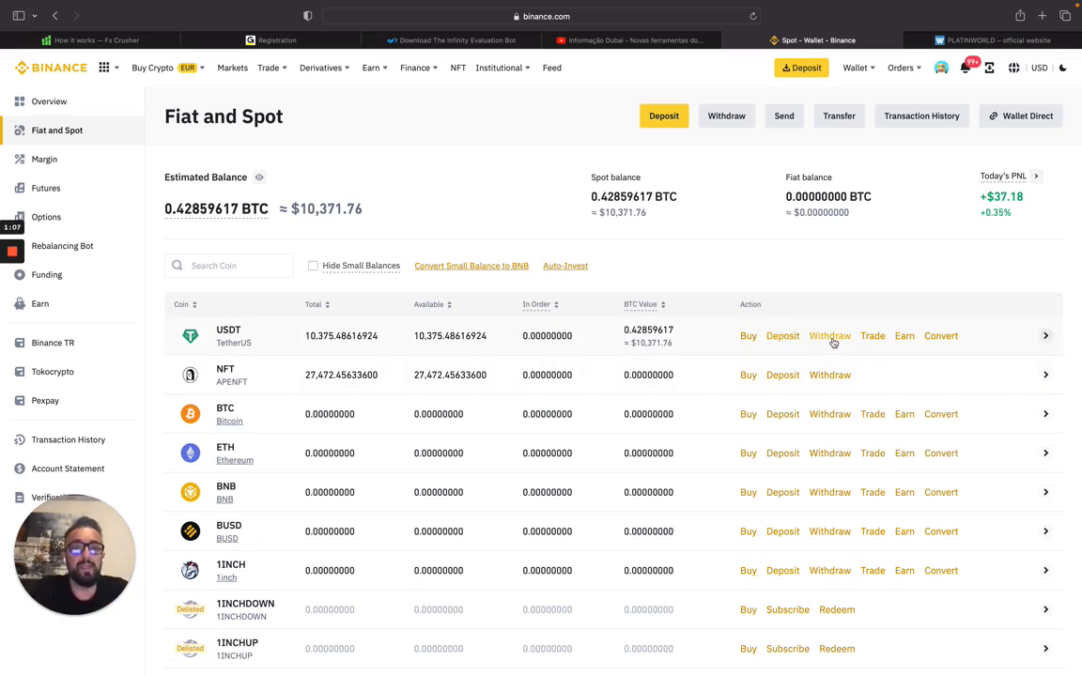
# Start a USDT deposit from the Fiat and Spot wallet list.
pyautogui.click(830, 336)
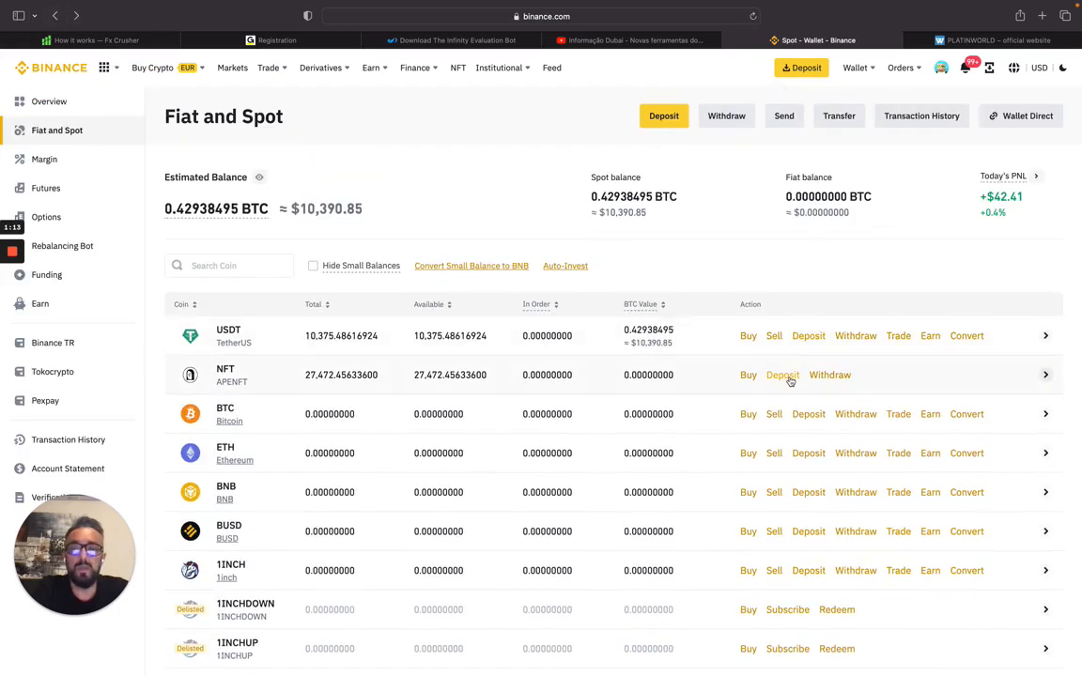
pyautogui.moveTo(808, 335)
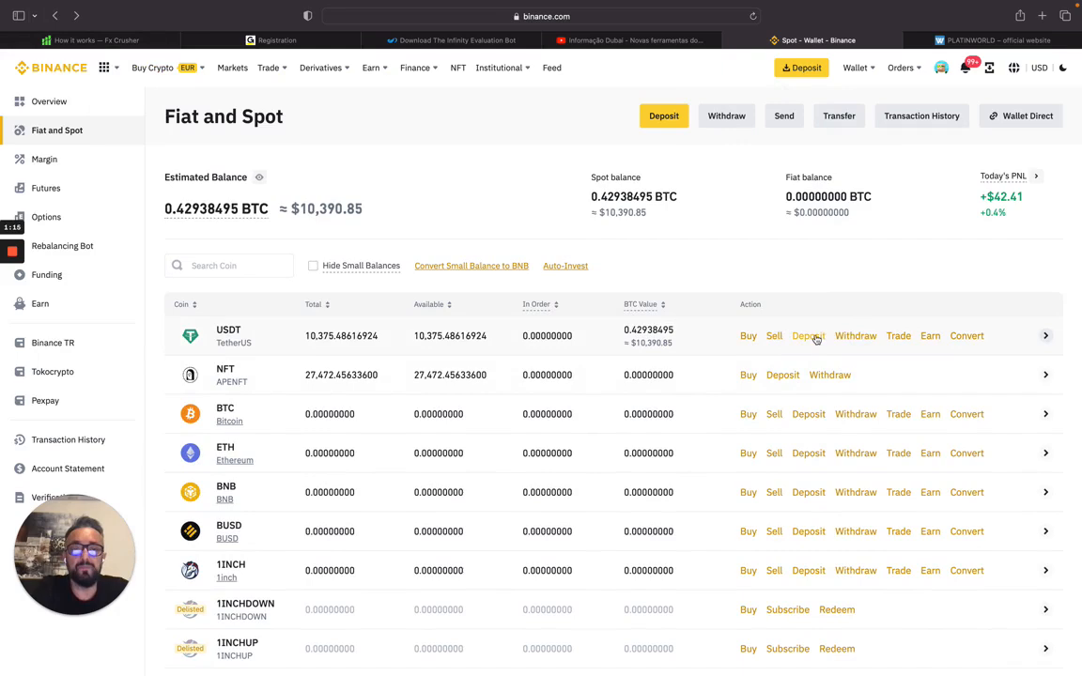
pyautogui.click(808, 336)
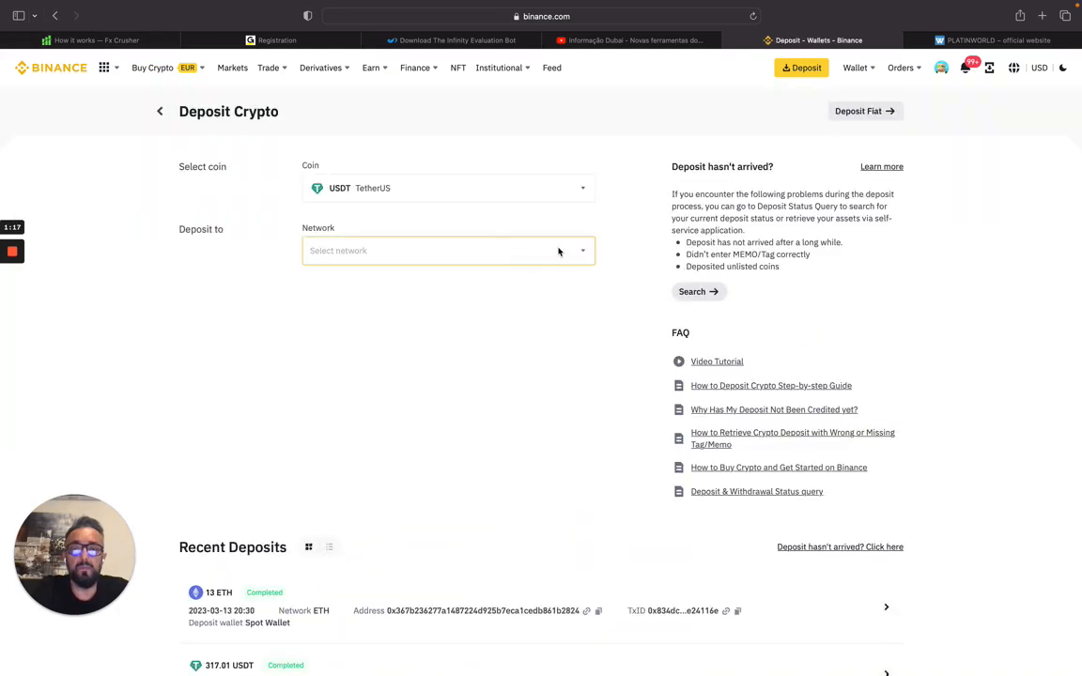
# Copy the USDT deposit address on the TRX Tron (TRC20) network and return to Platin World.
pyautogui.click(448, 251)
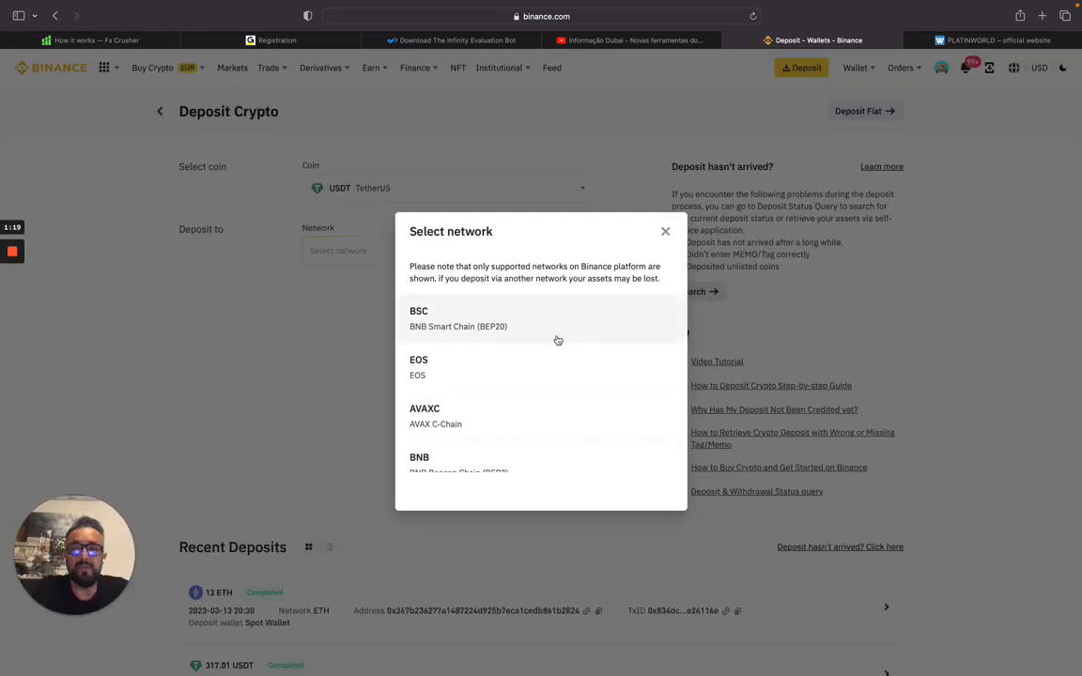
pyautogui.scroll(-3)
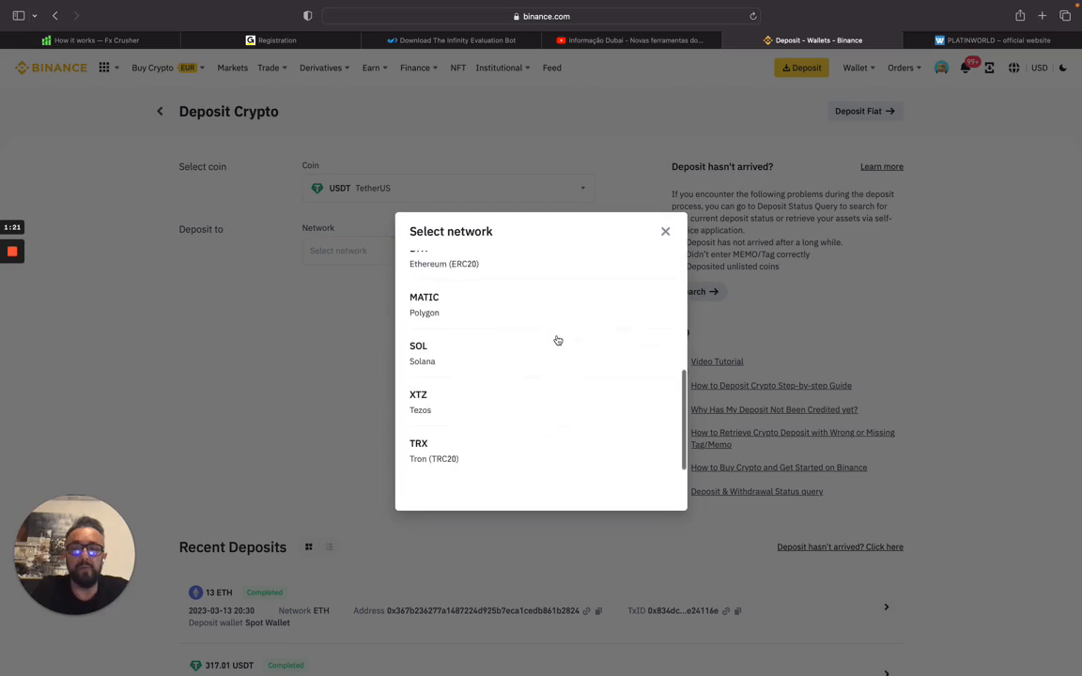
pyautogui.click(422, 451)
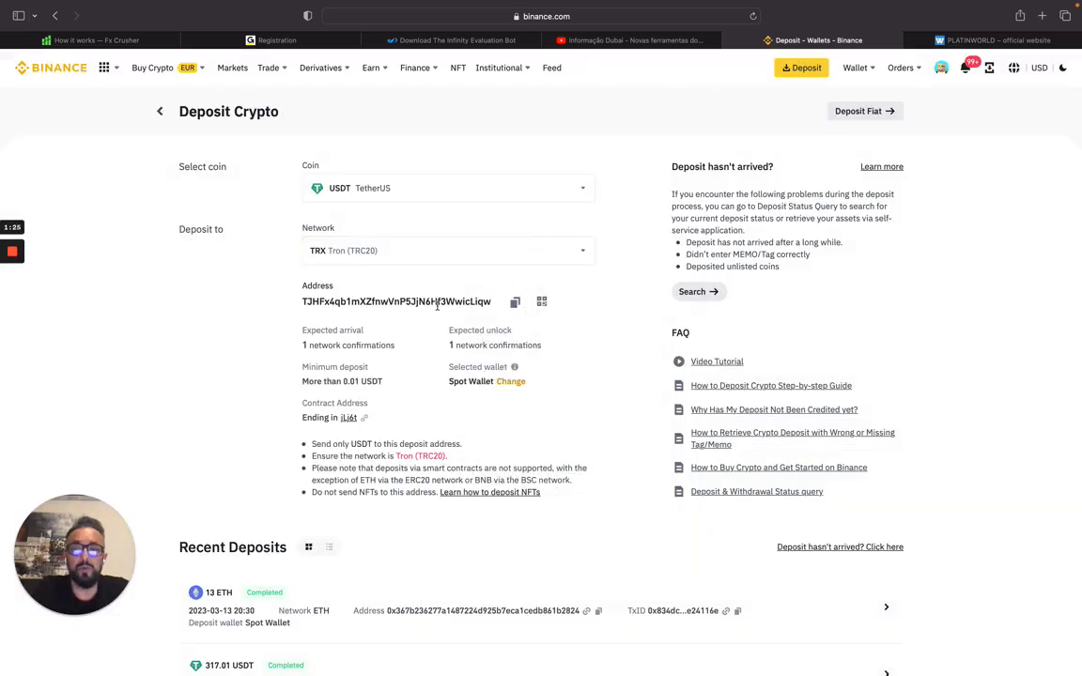
pyautogui.moveTo(514, 302)
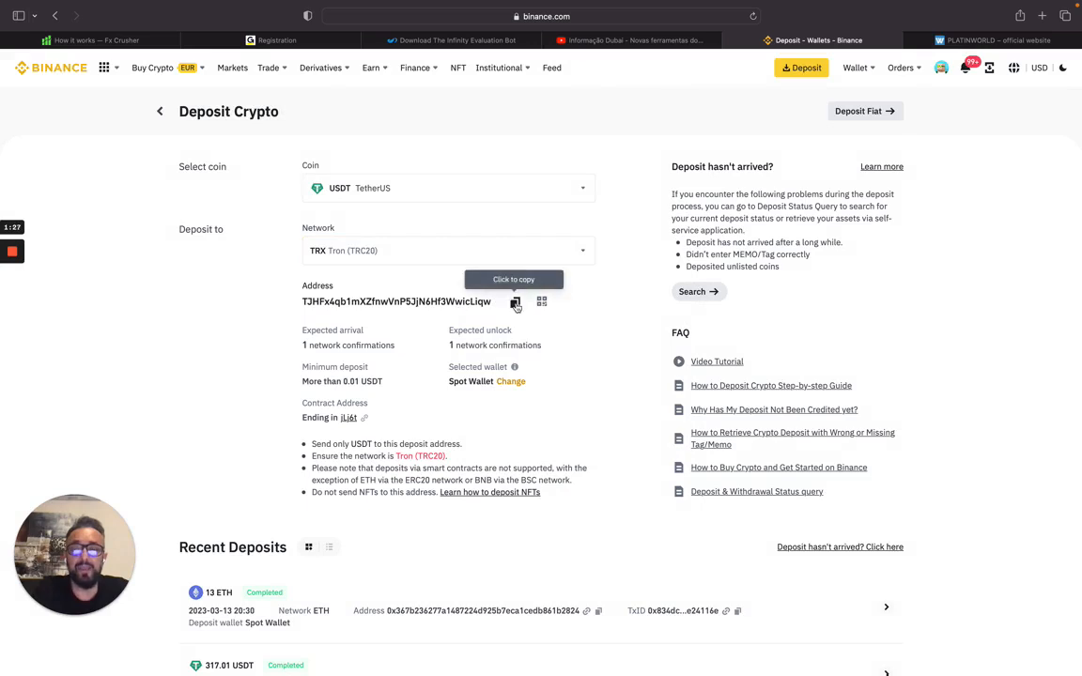
pyautogui.click(853, 68)
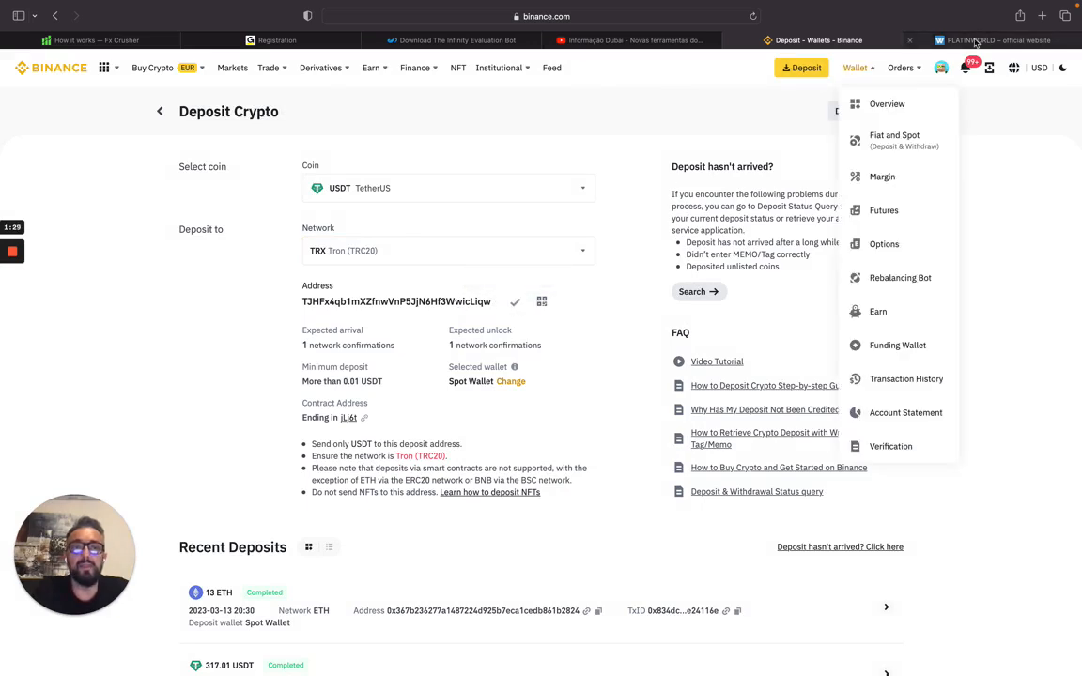
pyautogui.click(981, 39)
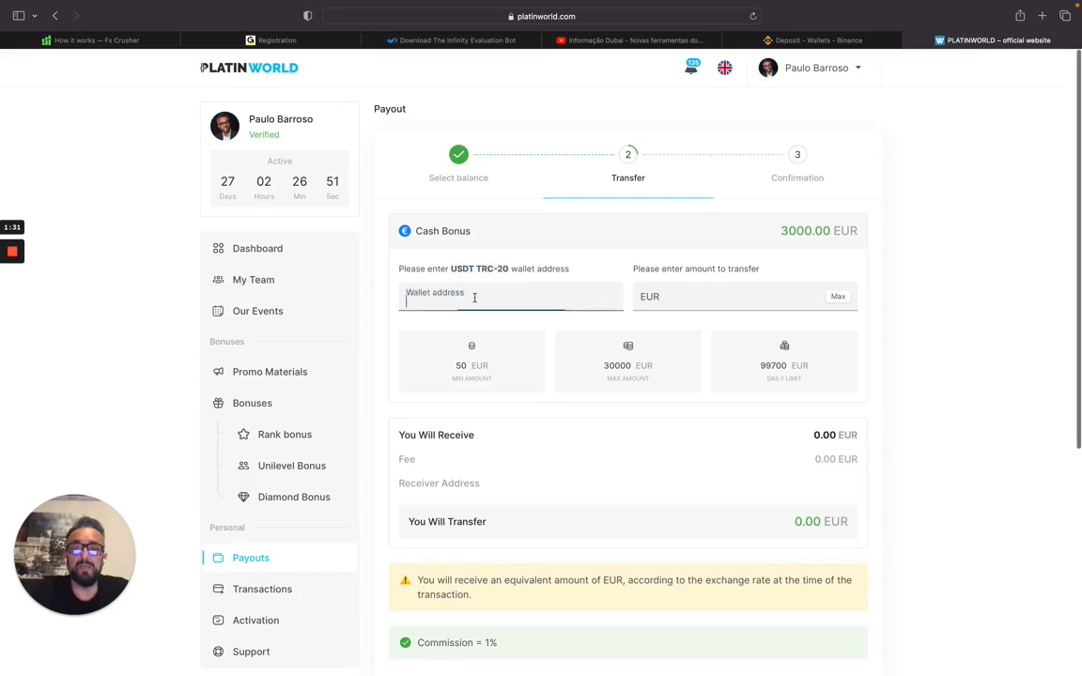
pyautogui.write('TJHFx4qb1mXZfnwVnP5JjN6Hf3WwicLiqw')
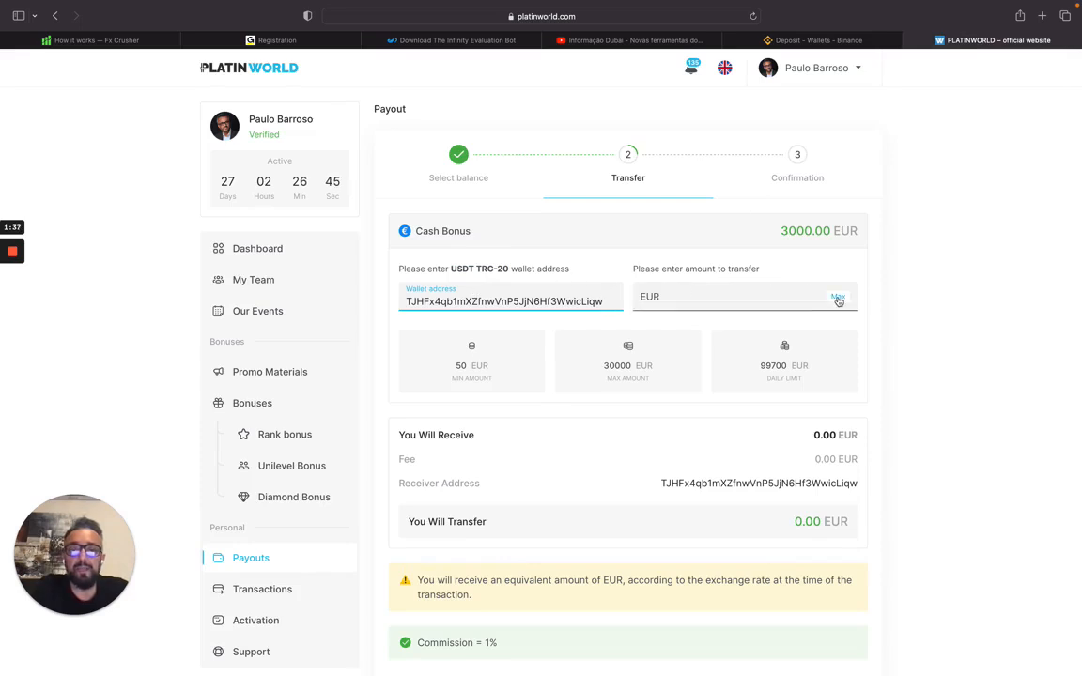
pyautogui.click(837, 297)
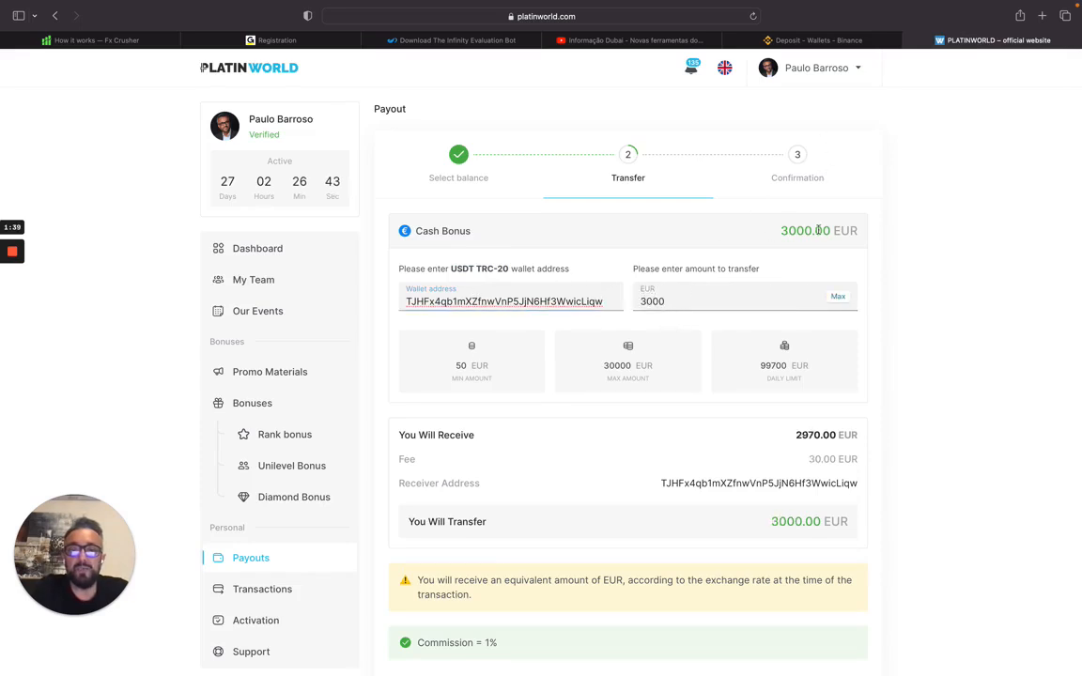
pyautogui.scroll(-3)
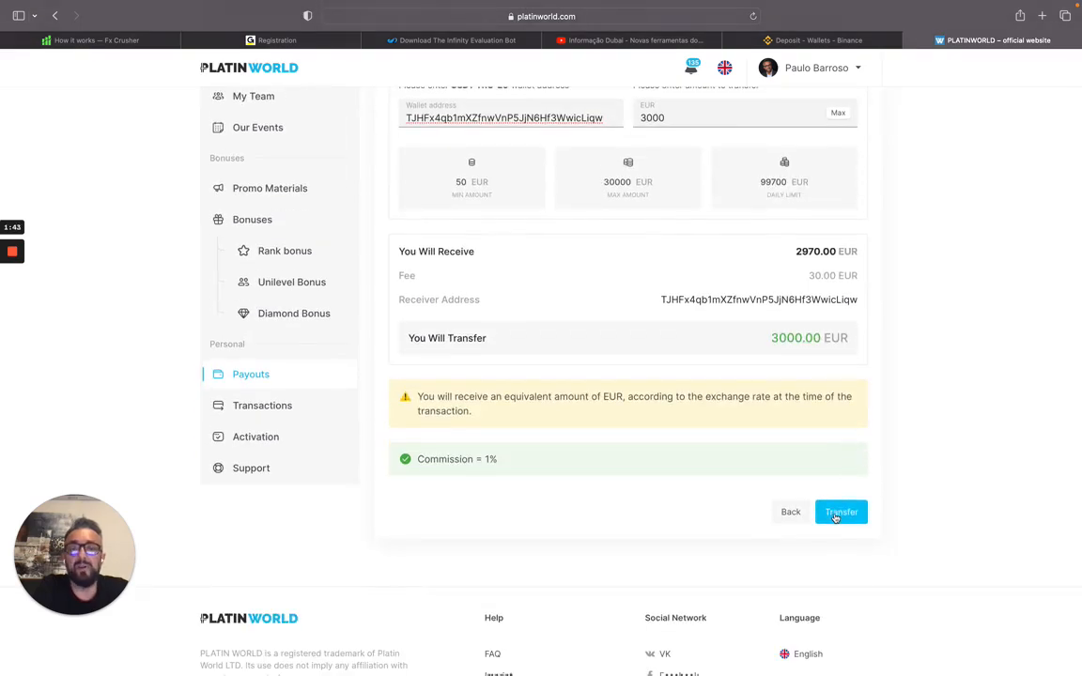
pyautogui.click(841, 512)
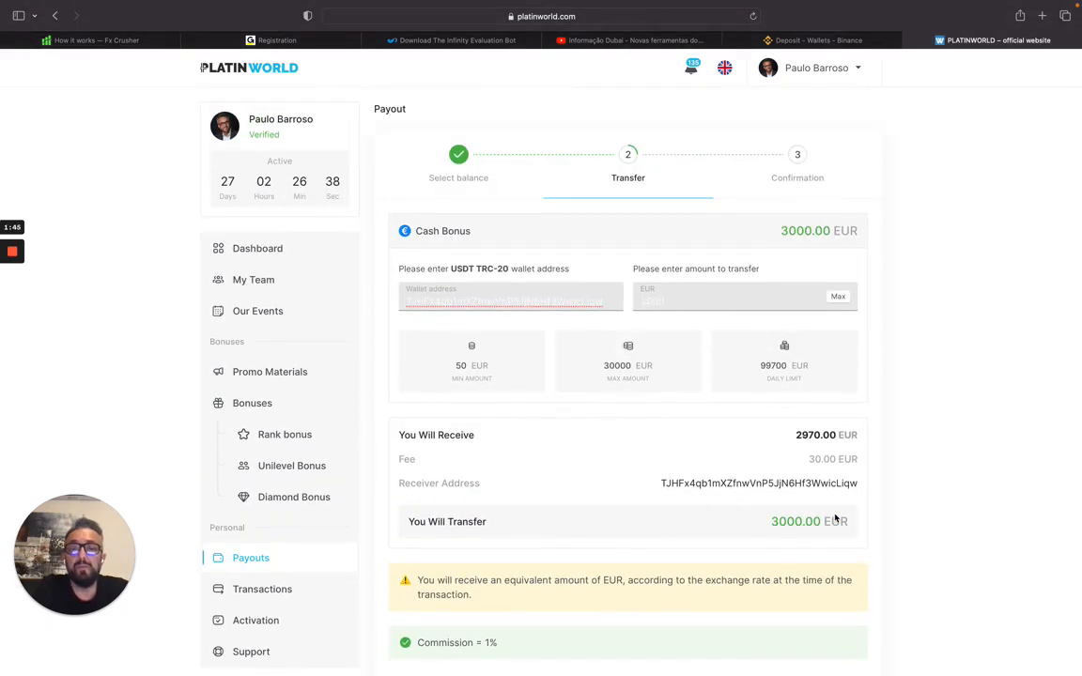